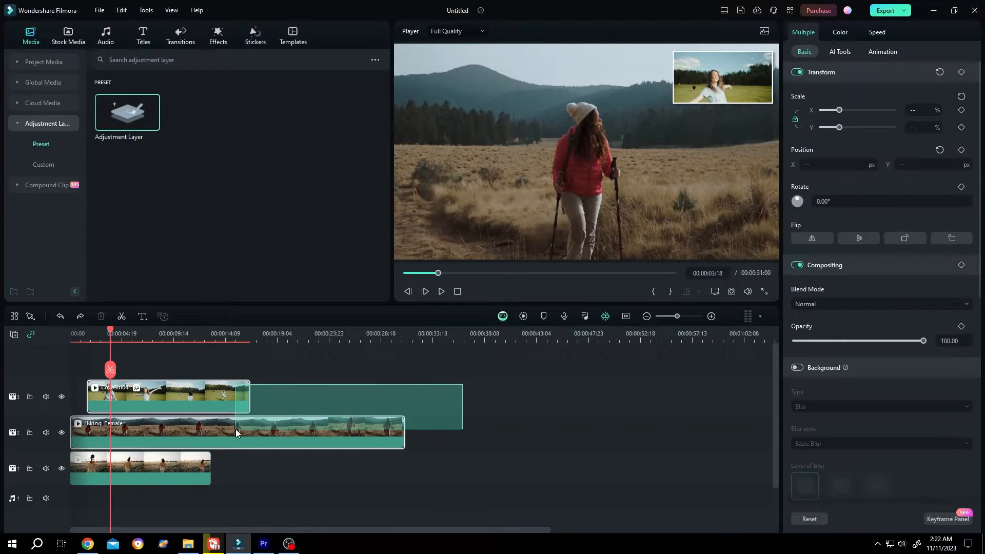
- Merge the two stacked clips into a compound clip named 'nested layer'
drag(838, 127, 850, 127)
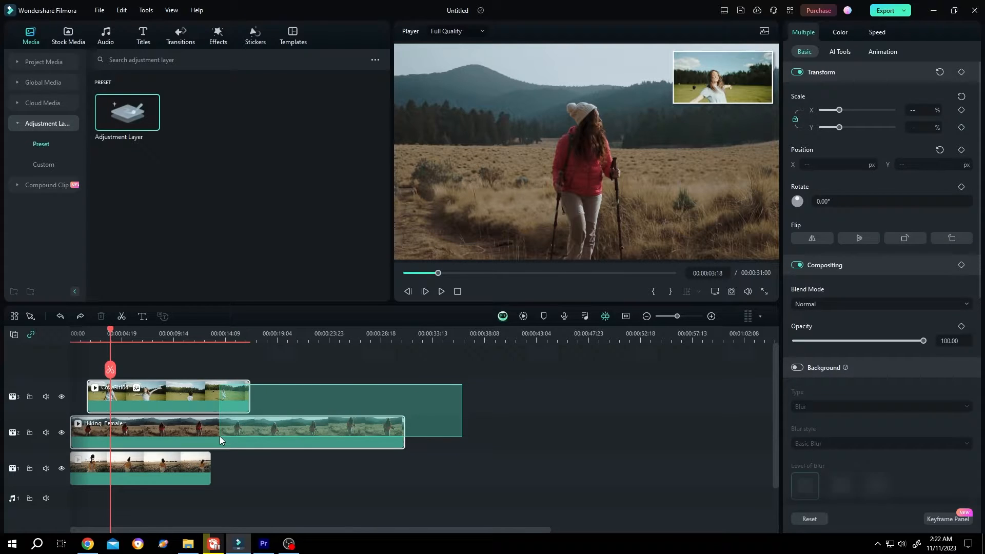
right_click(221, 441)
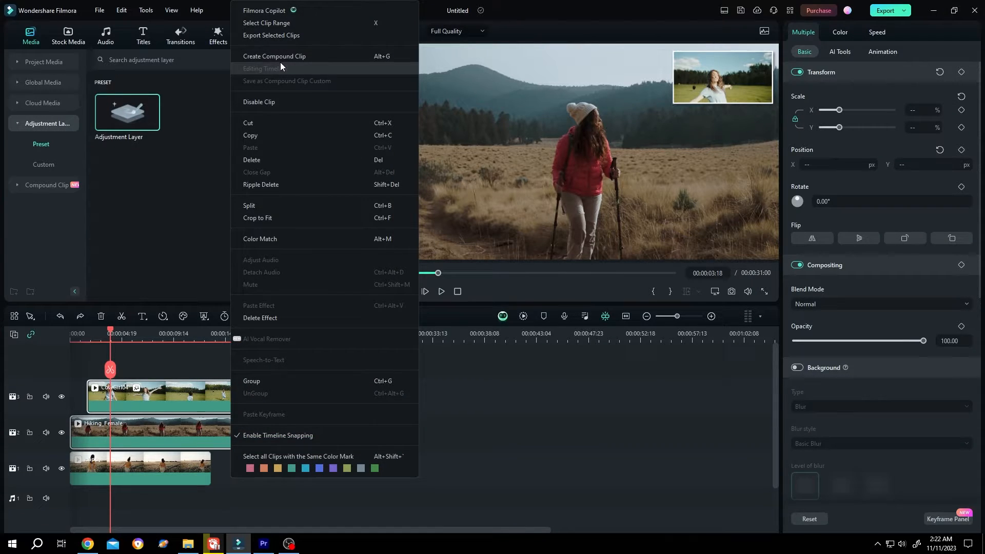
click(274, 56)
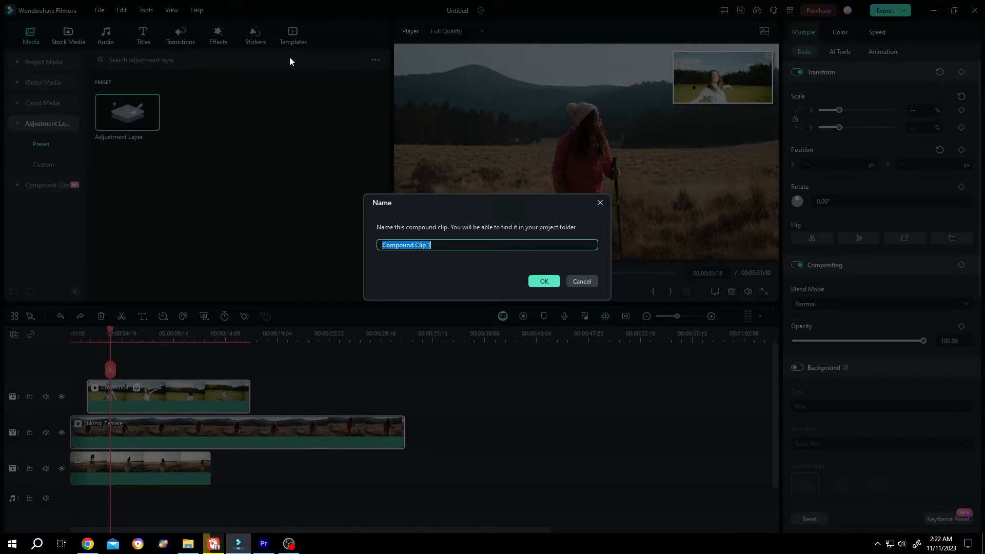
mouse_move(344, 251)
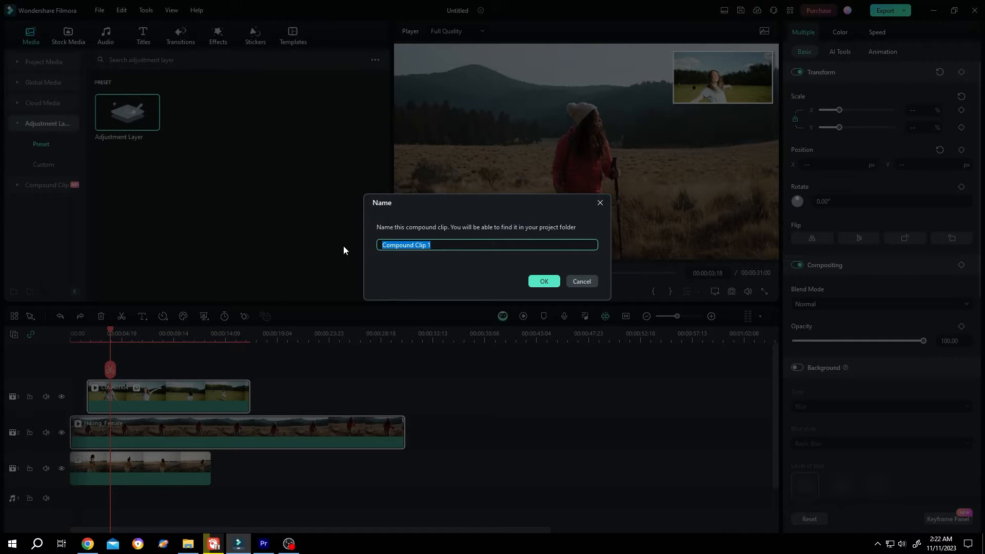
text(nested layer)
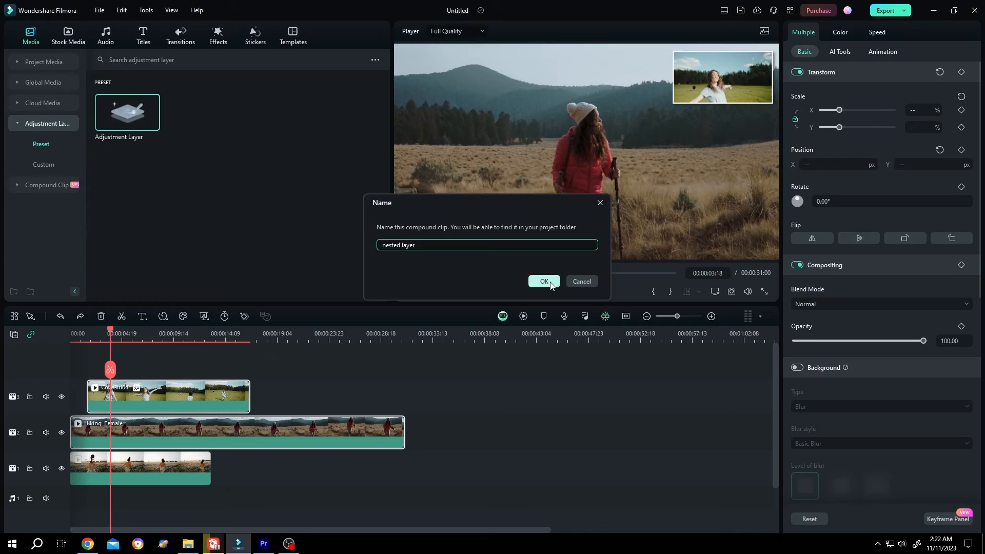
click(543, 281)
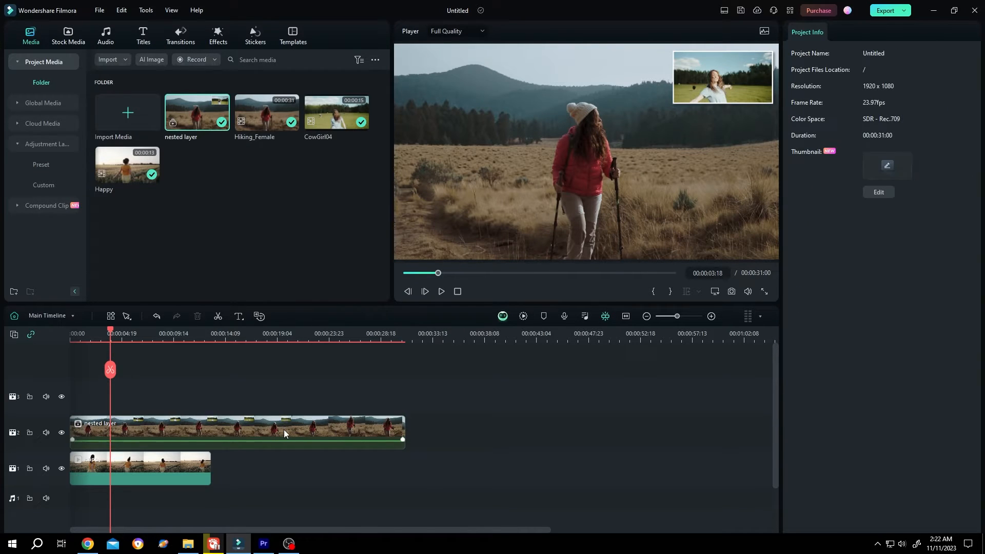
- Select the 'nested layer' clip and position the ~47% overlay in the top-right corner
click(285, 433)
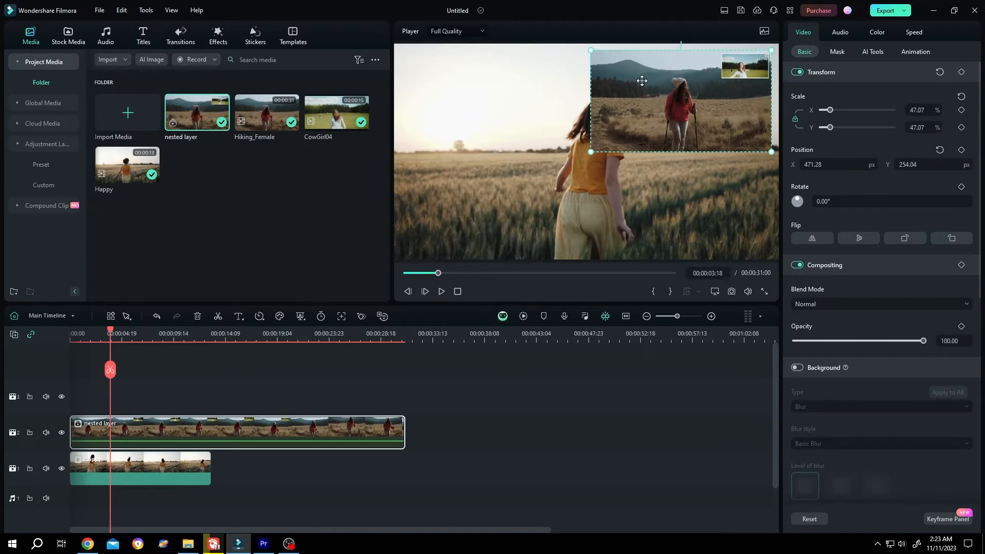
drag(641, 81, 648, 70)
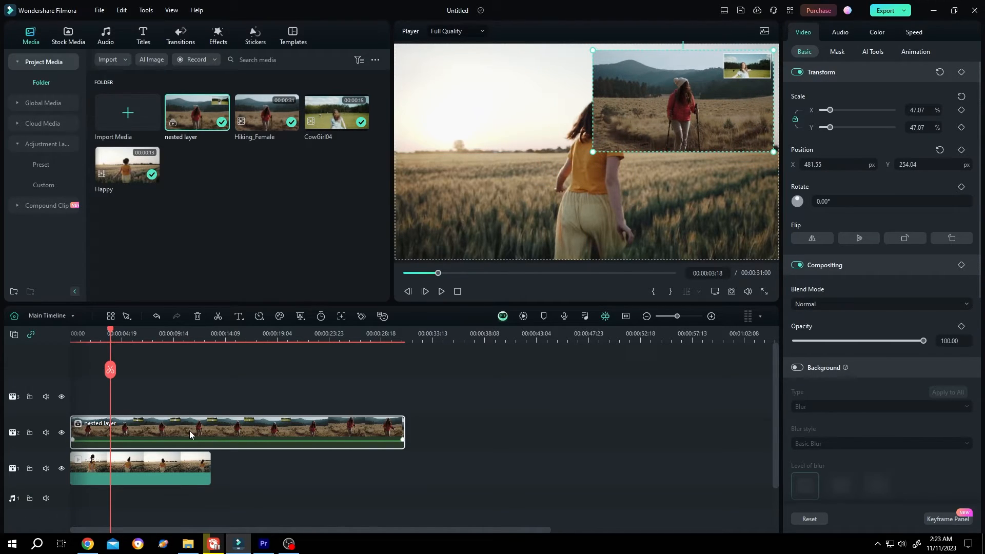
double_click(193, 435)
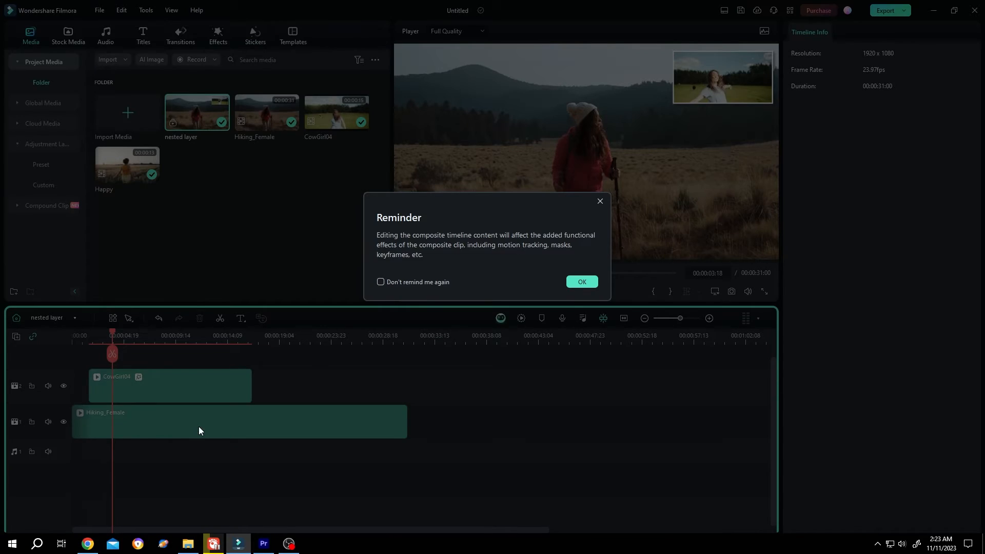
click(582, 281)
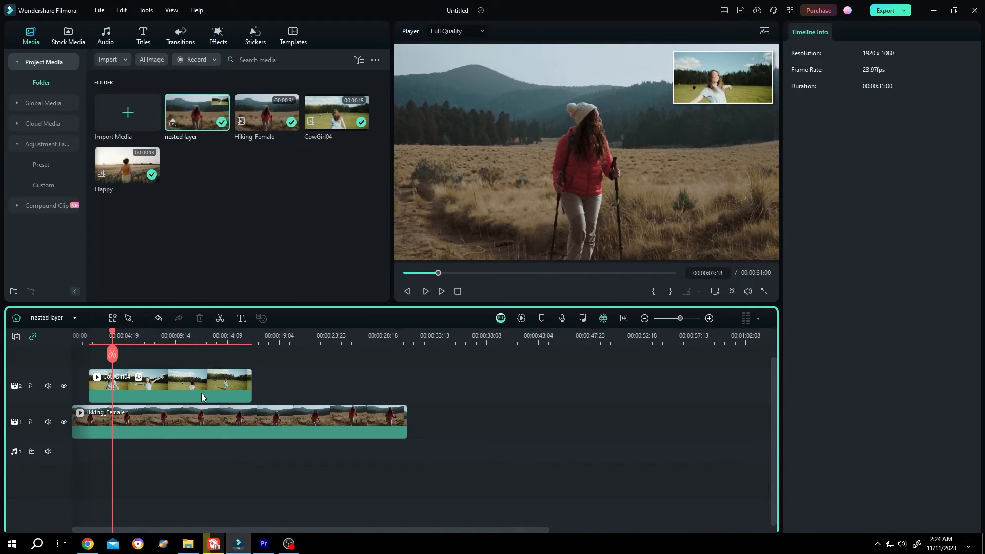
click(73, 318)
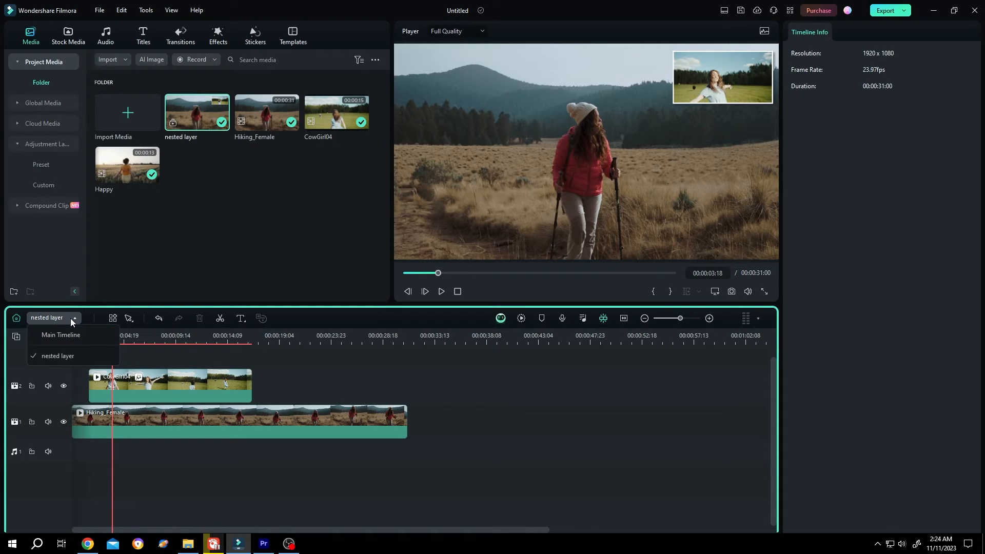
click(61, 335)
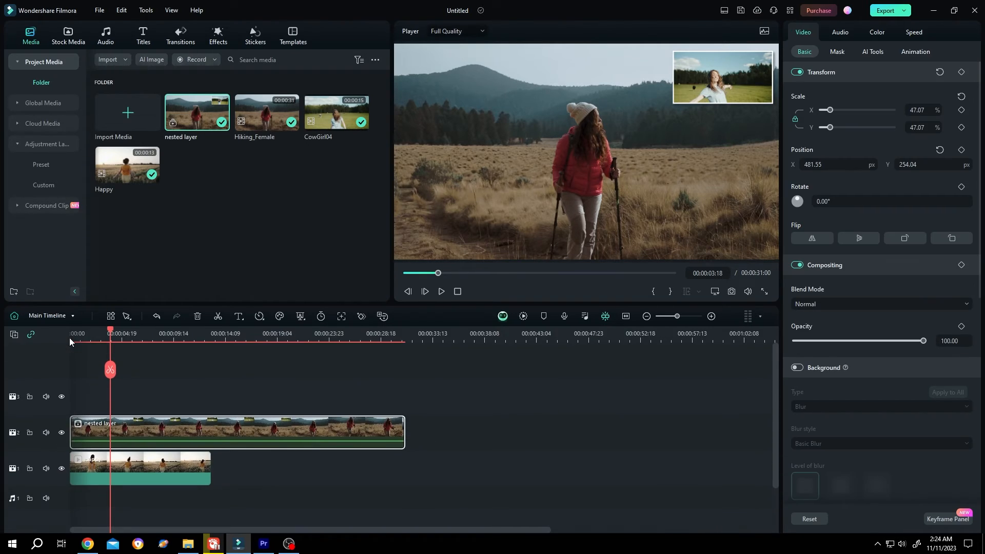